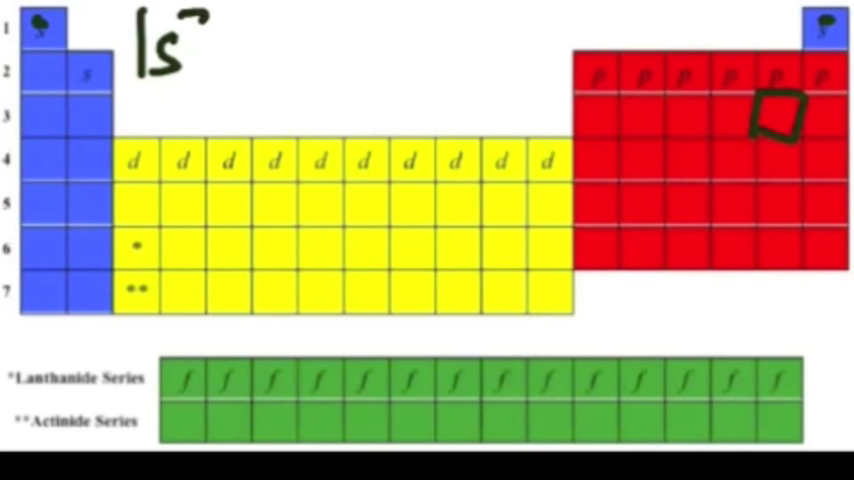
Write 1s²2s²2p⁶3s²3p⁵ on the table, then box the fifth period-4 d cell.
{"action": "type", "text": "2"}
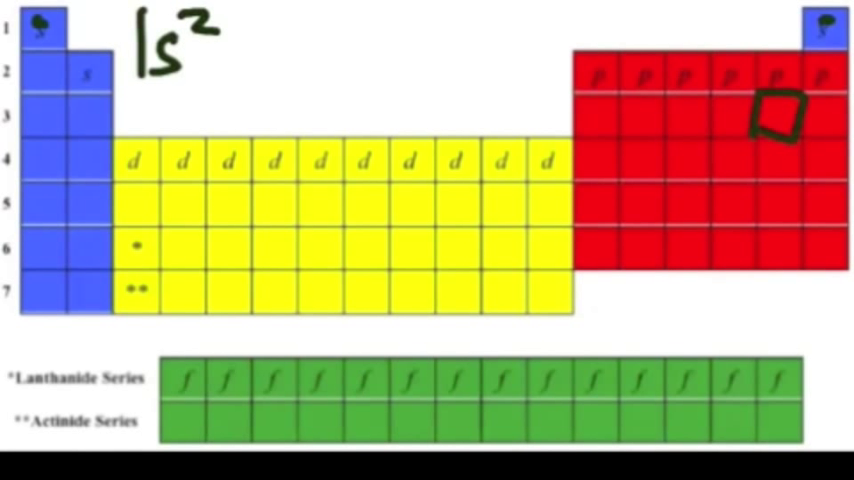
{"action": "type", "text": "2"}
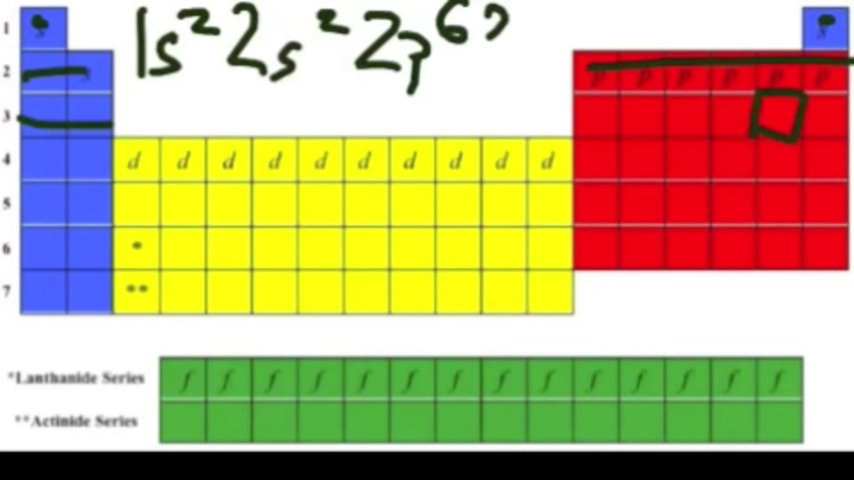
{"action": "type", "text": "3s²"}
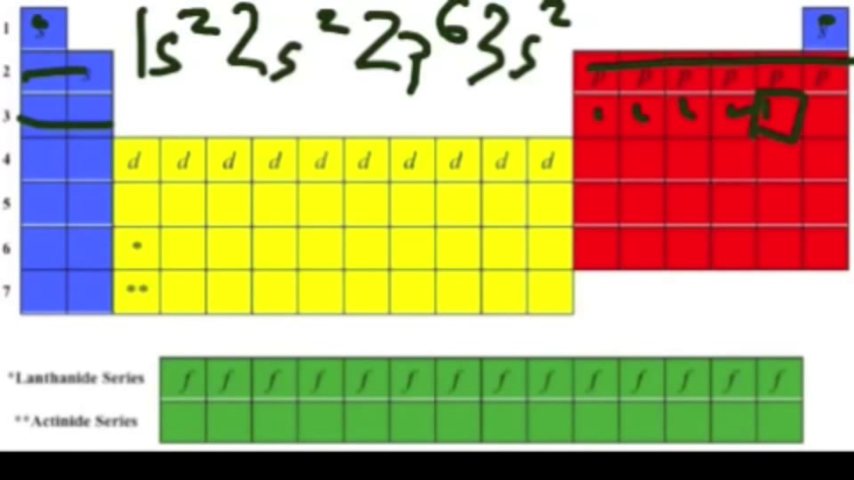
{"action": "type", "text": "3p⁵"}
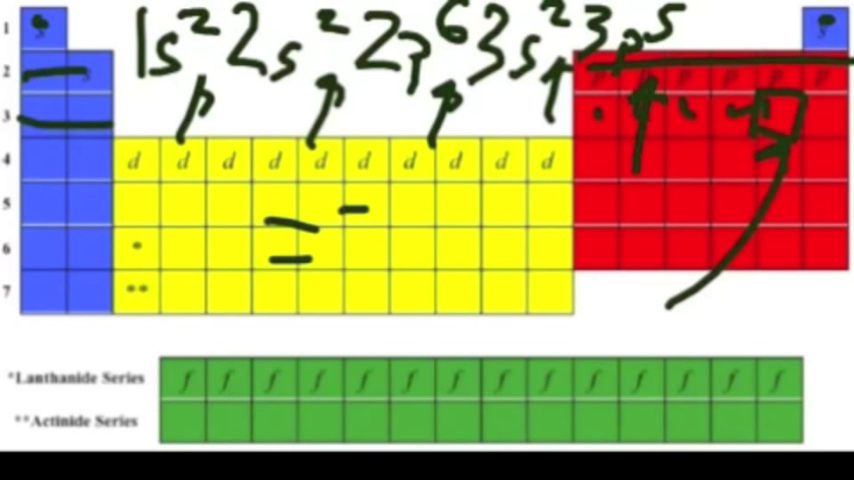
{"action": "left_click_drag", "start_coordinate": [360, 210], "coordinate": [375, 330]}
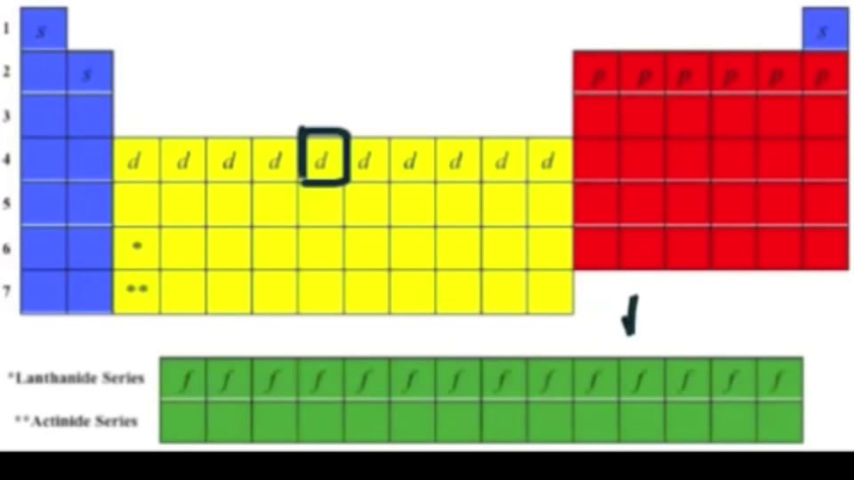
Write the d=n−1 and 3d⁵ notes and underline period 1 across the table.
{"action": "type", "text": "d=n-1"}
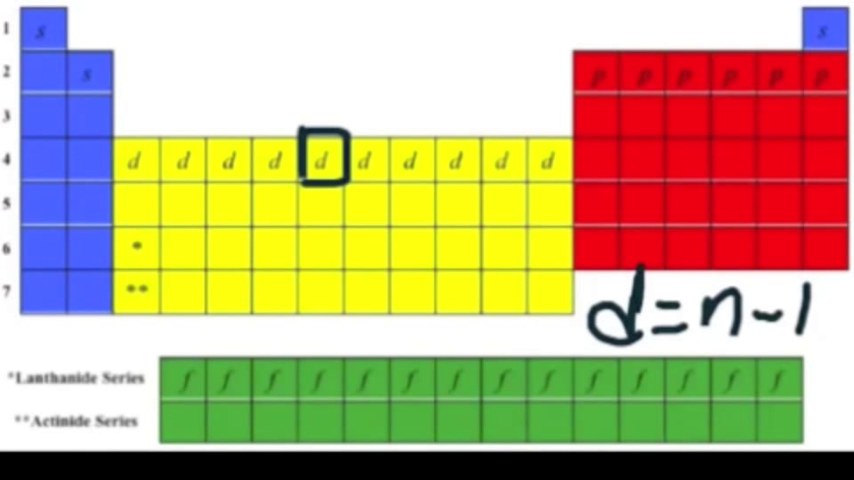
{"action": "type", "text": "3d5"}
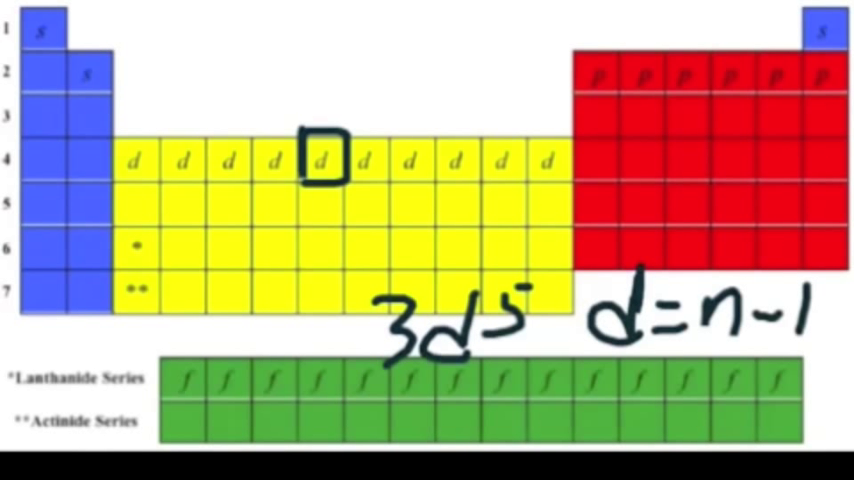
{"action": "left_click_drag", "start_coordinate": [40, 40], "coordinate": [820, 30]}
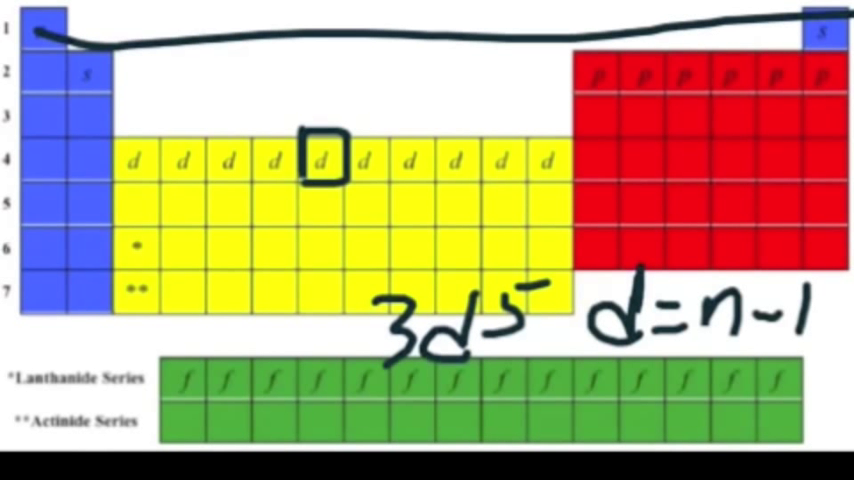
Write 1s²2s²2p⁶3s²3p⁶ and 6s² by the boxed period-6 s cell.
{"action": "type", "text": "1s²"}
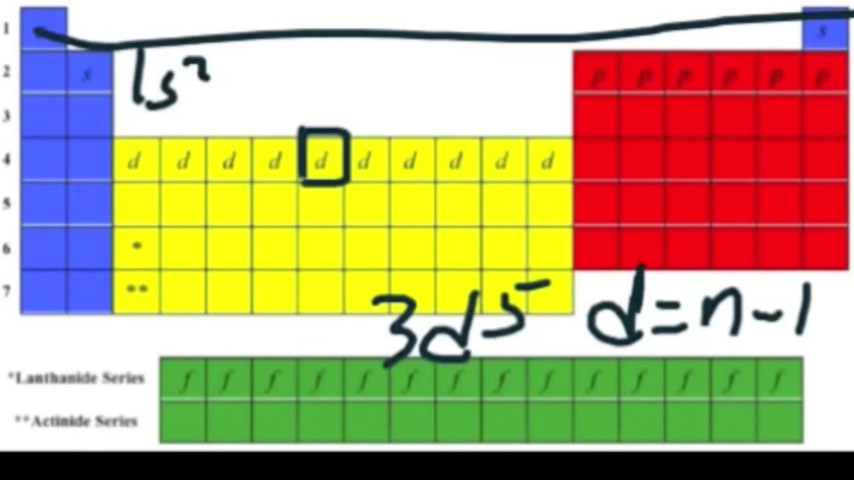
{"action": "type", "text": "2."}
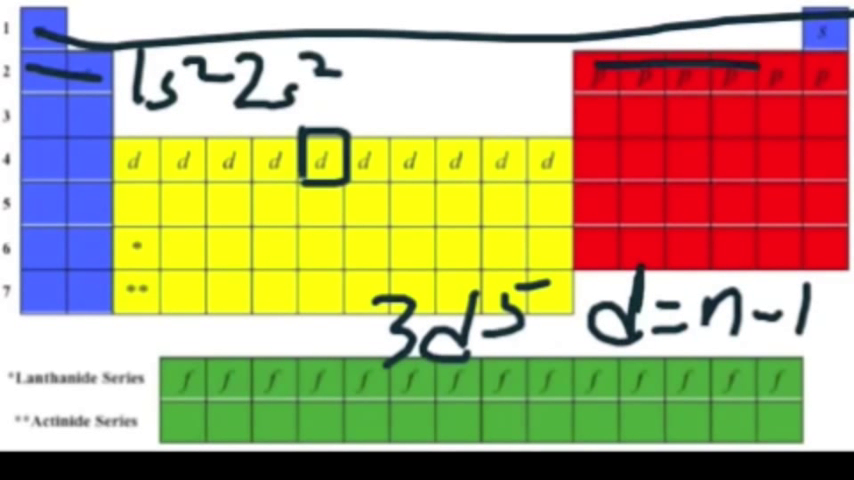
{"action": "type", "text": "2p"}
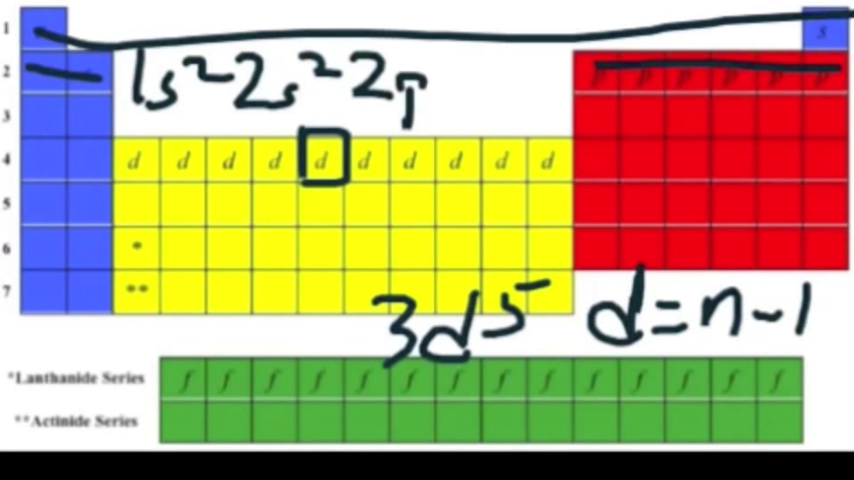
{"action": "type", "text": "6"}
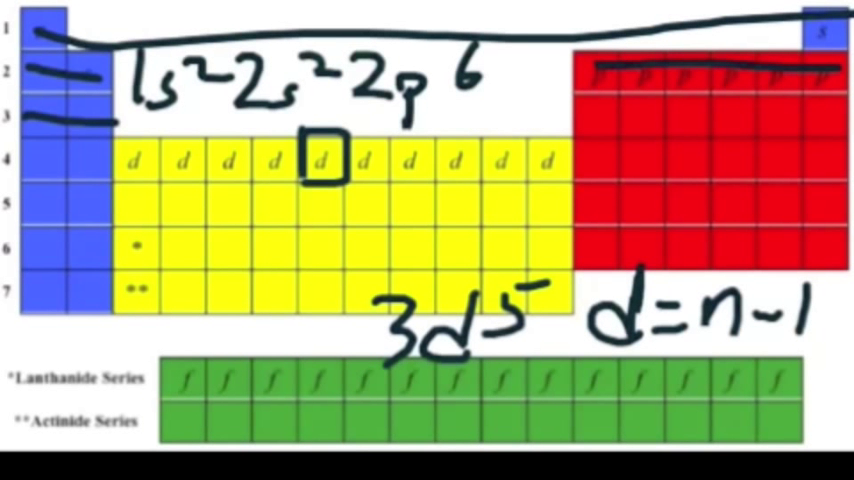
{"action": "type", "text": "3s²"}
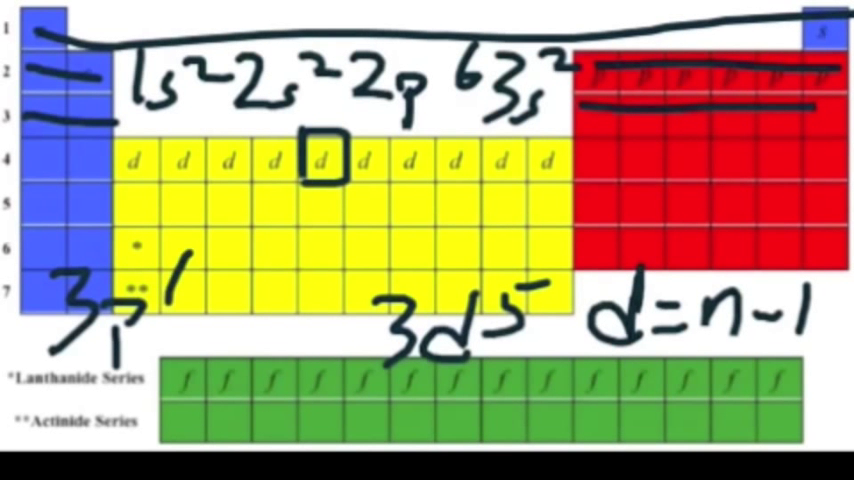
{"action": "type", "text": "6"}
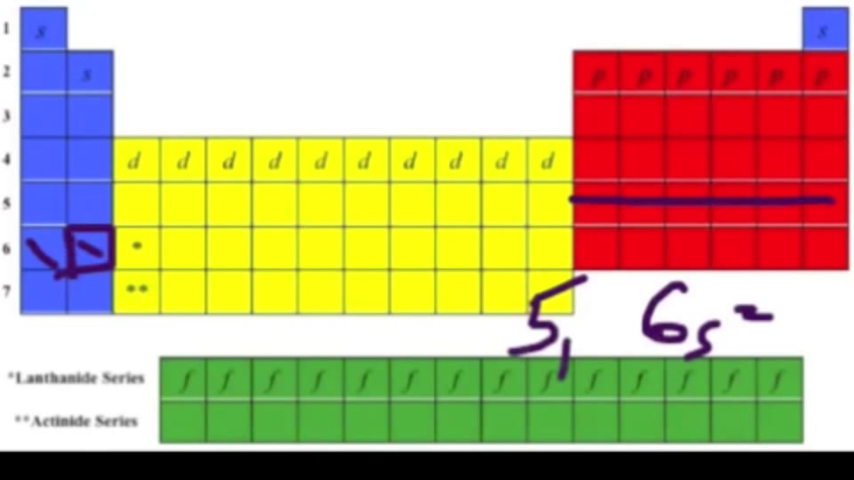
Strike across the period-5 d-block row and write the 5, 4p, 3d and 4f terms.
{"action": "left_click_drag", "start_coordinate": [240, 205], "coordinate": [555, 205]}
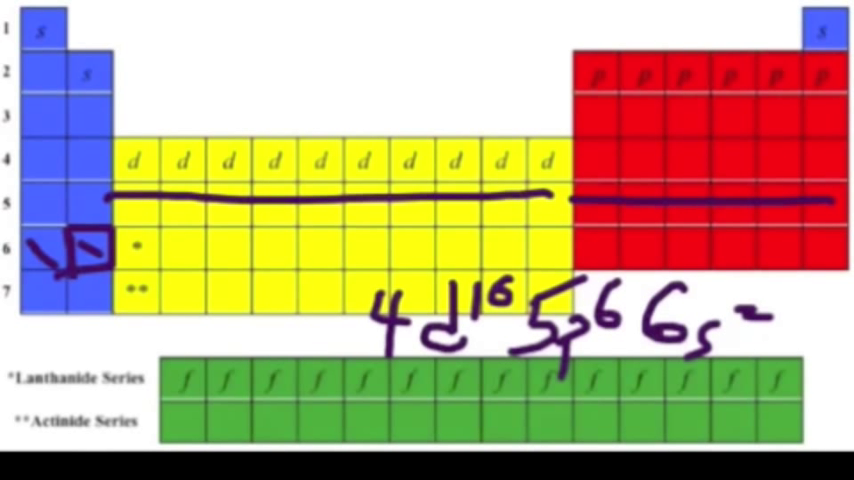
{"action": "type", "text": "5"}
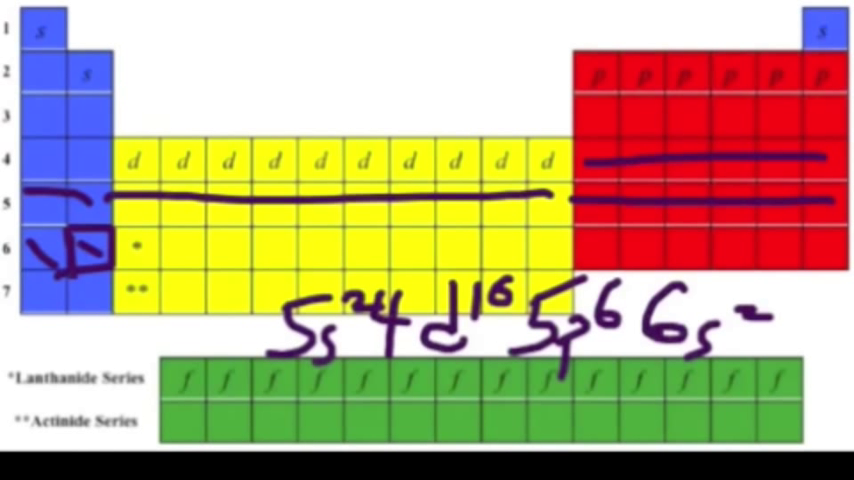
{"action": "type", "text": "4p"}
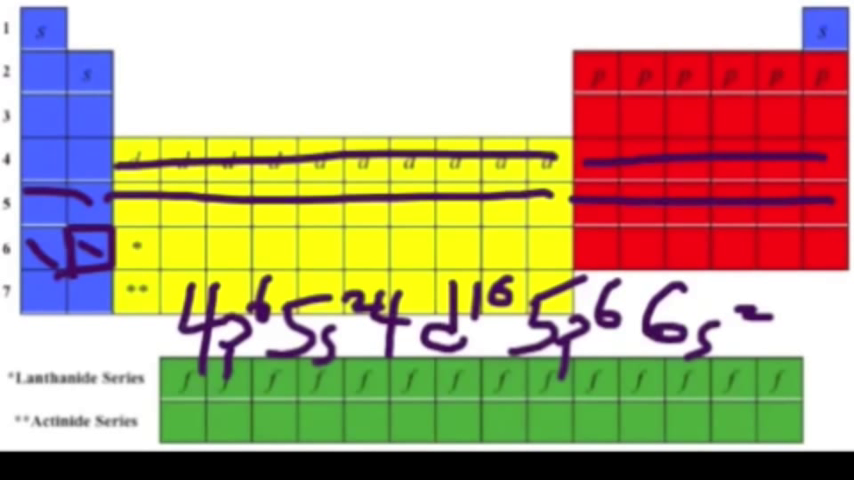
{"action": "type", "text": "3d¹⁰"}
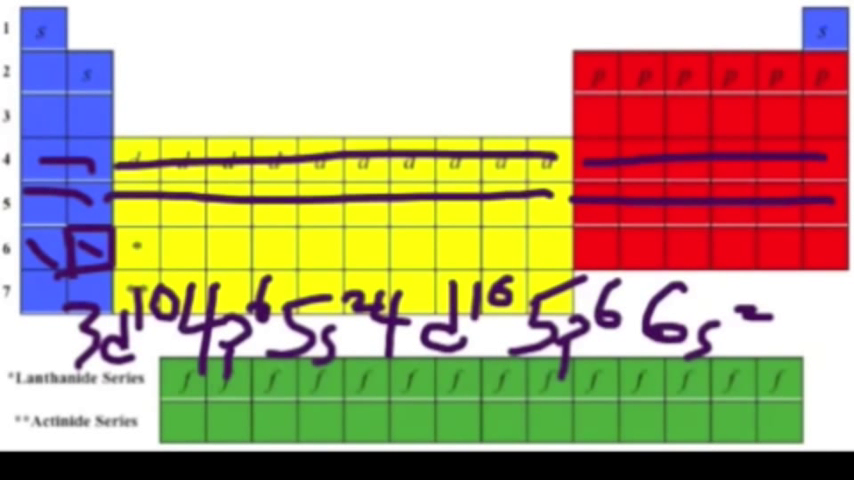
{"action": "type", "text": "4f"}
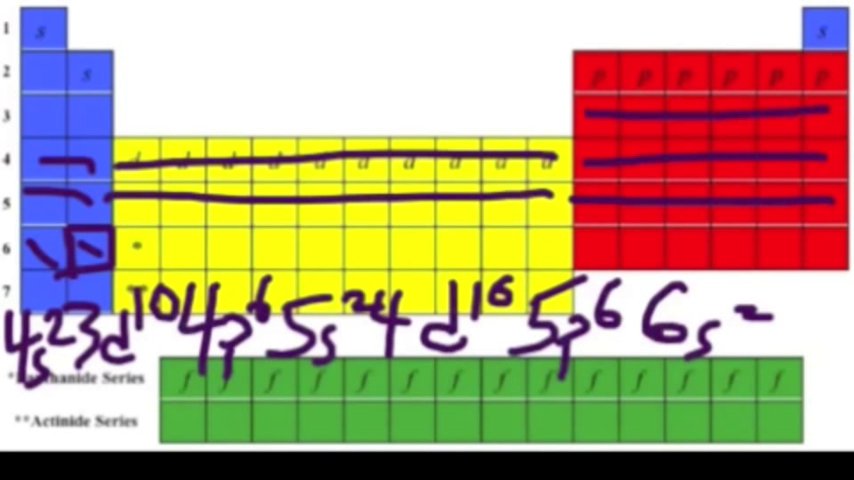
Write the 3p, 3s², 2p⁶ and 2s² terms of the configuration.
{"action": "type", "text": "3p¹"}
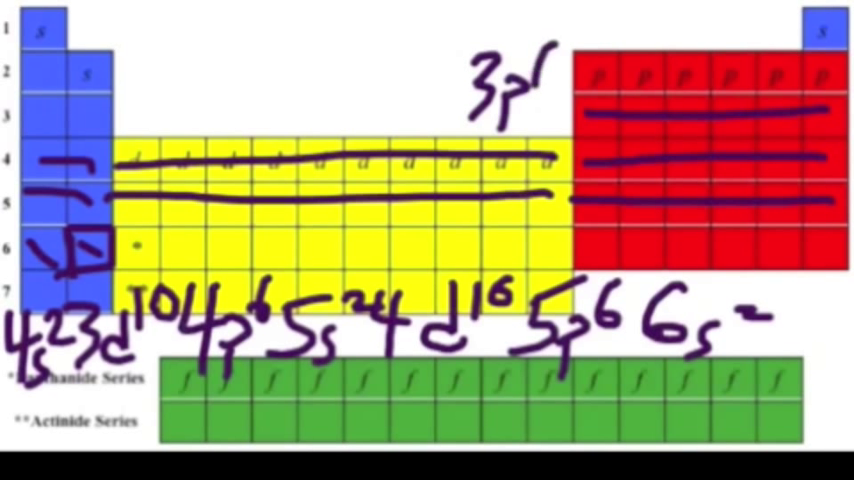
{"action": "type", "text": "3"}
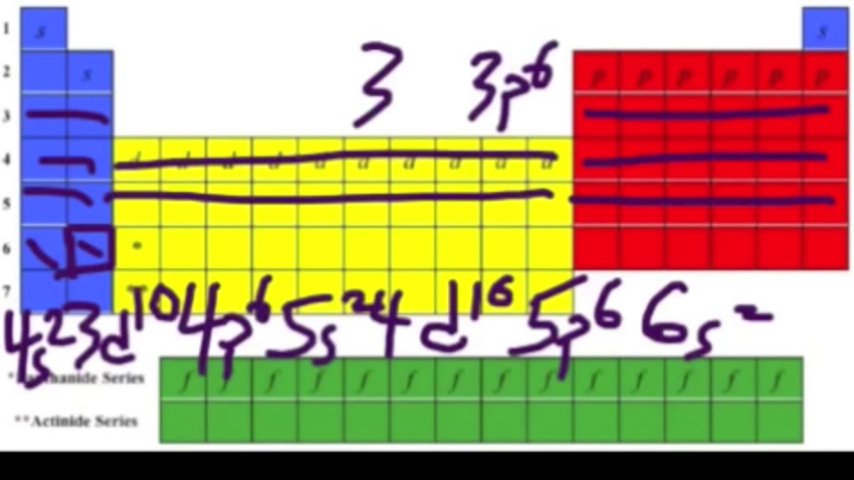
{"action": "type", "text": "s²"}
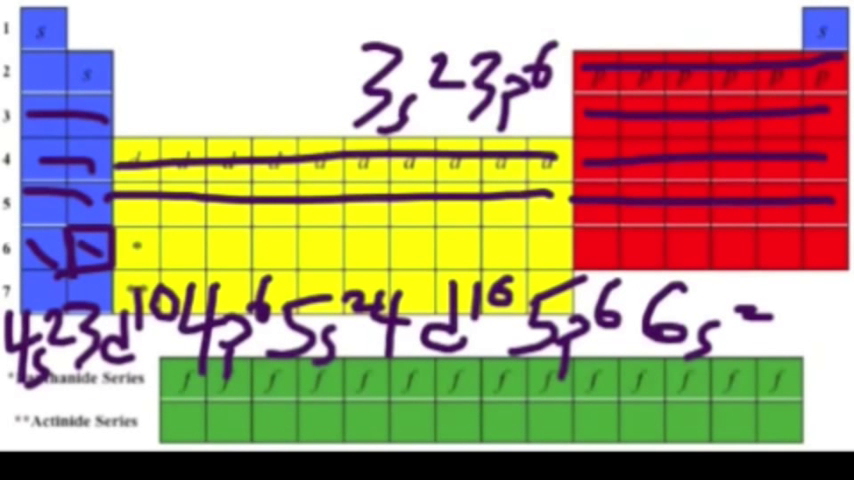
{"action": "type", "text": "2p⁶"}
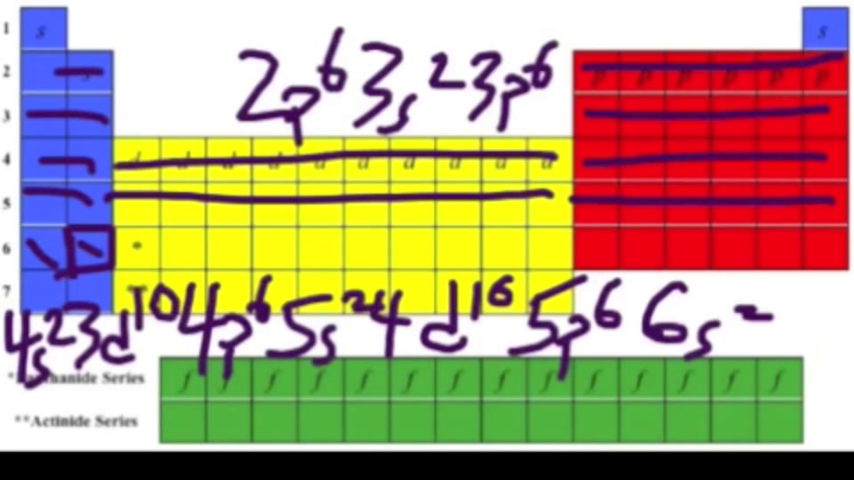
{"action": "type", "text": "2s²"}
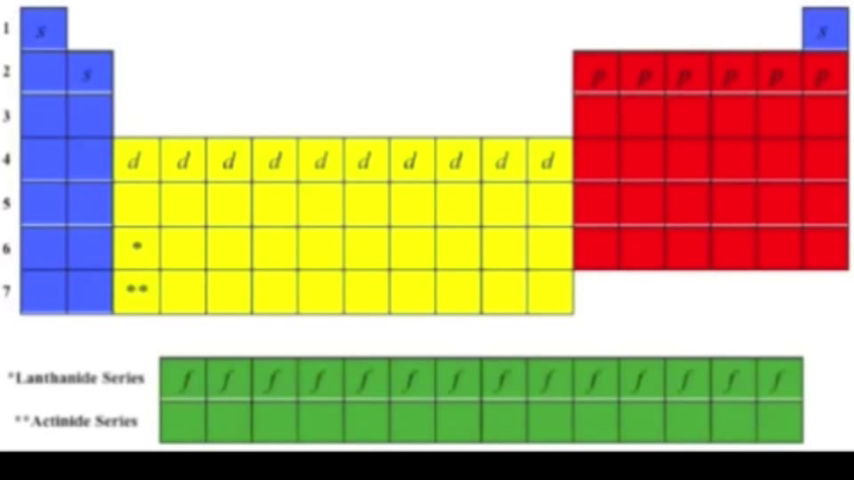
Write the configuration [Ar]4s²3d¹⁰ followed by 4p on the table.
{"action": "left_click", "coordinate": [781, 160]}
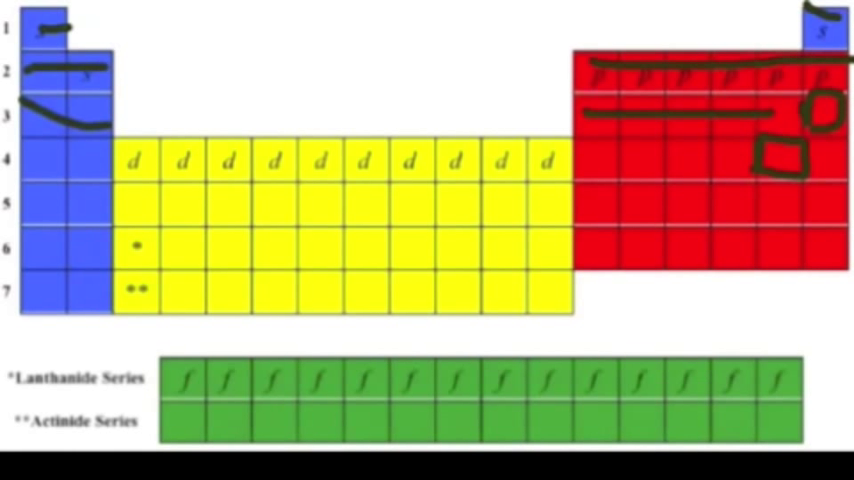
{"action": "type", "text": "CA"}
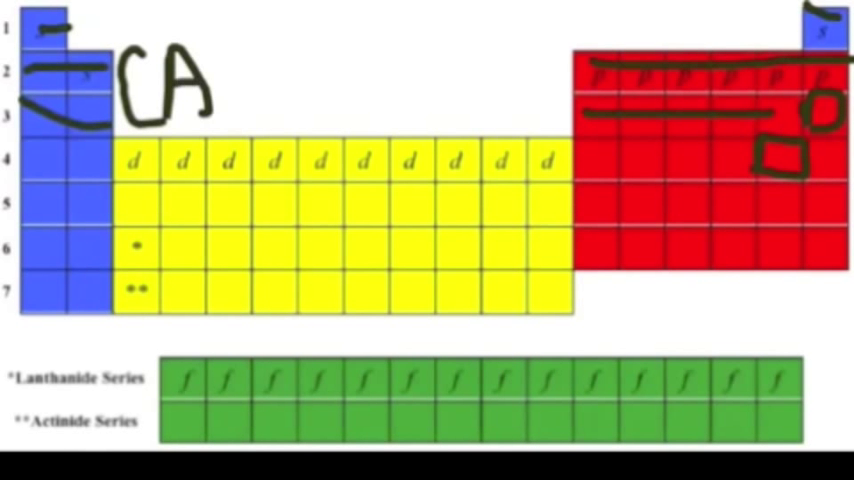
{"action": "type", "text": "[Ar]"}
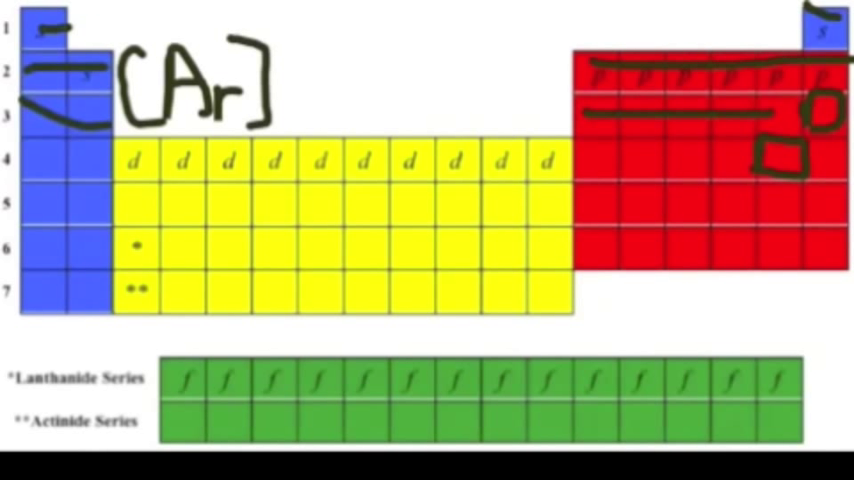
{"action": "type", "text": "4r"}
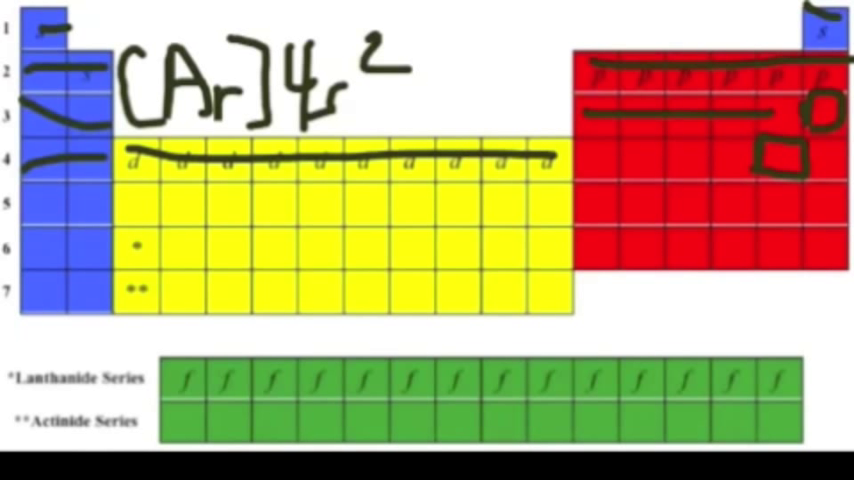
{"action": "type", "text": "3d1"}
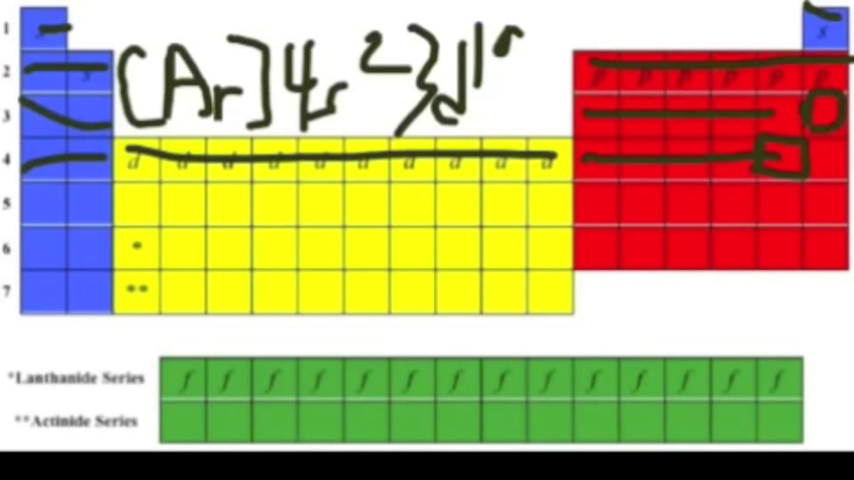
{"action": "type", "text": "4p"}
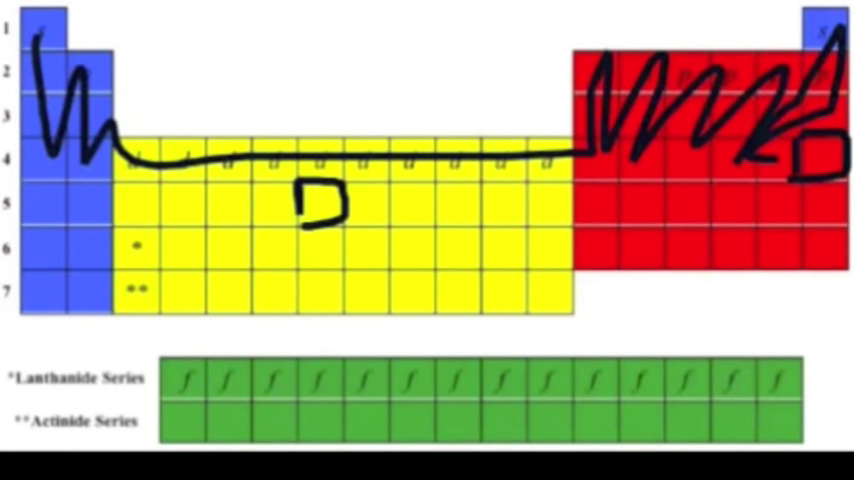
Write [Kr]5s² with its bracket and draw a line across the table.
{"action": "left_click_drag", "start_coordinate": [130, 50], "coordinate": [175, 120]}
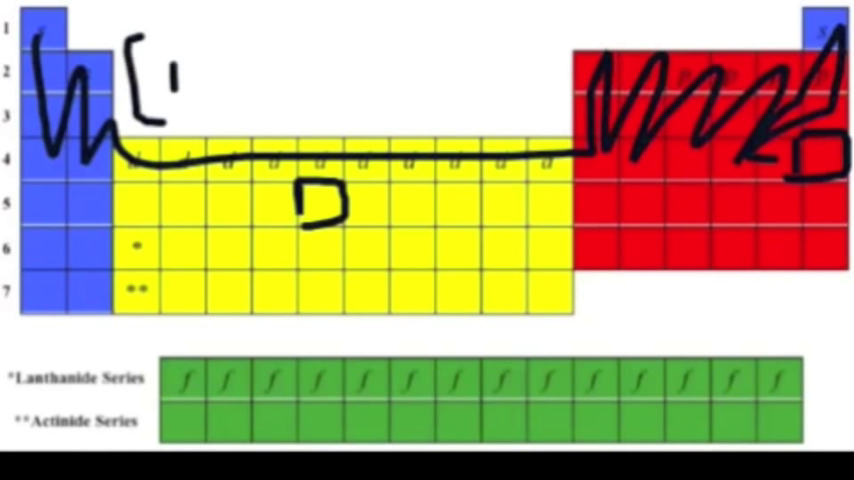
{"action": "type", "text": "Kr]"}
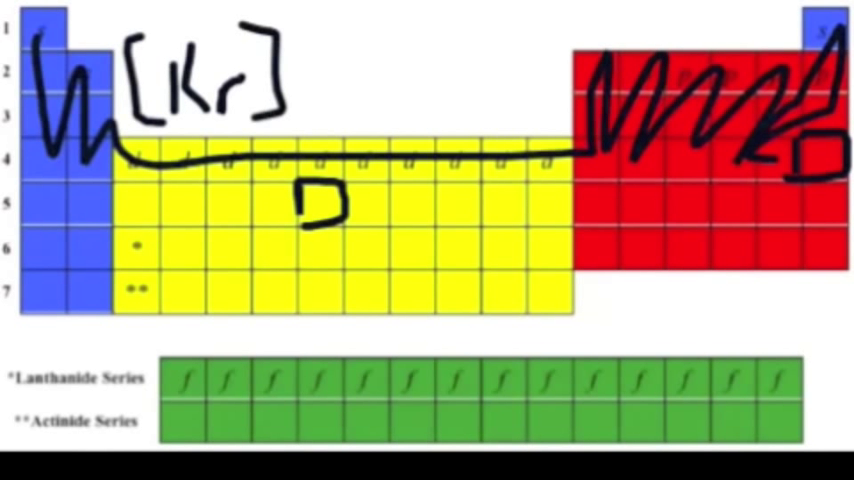
{"action": "type", "text": "5s24d"}
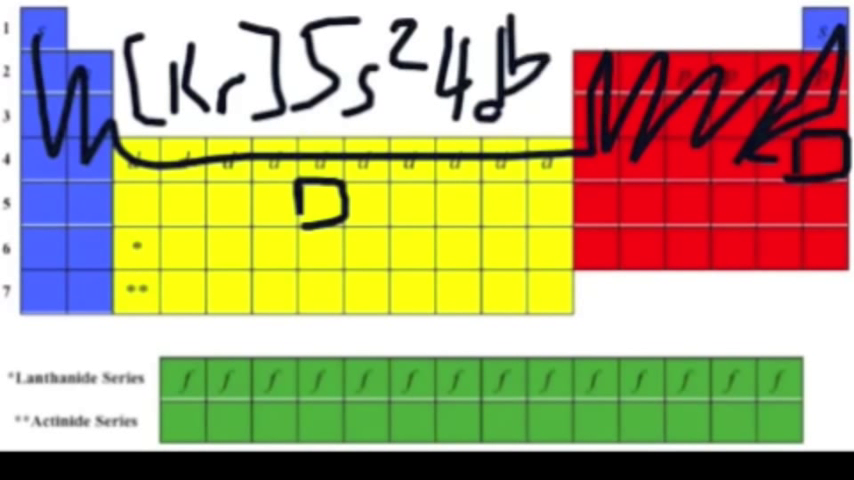
{"action": "left_click_drag", "start_coordinate": [30, 205], "coordinate": [345, 200]}
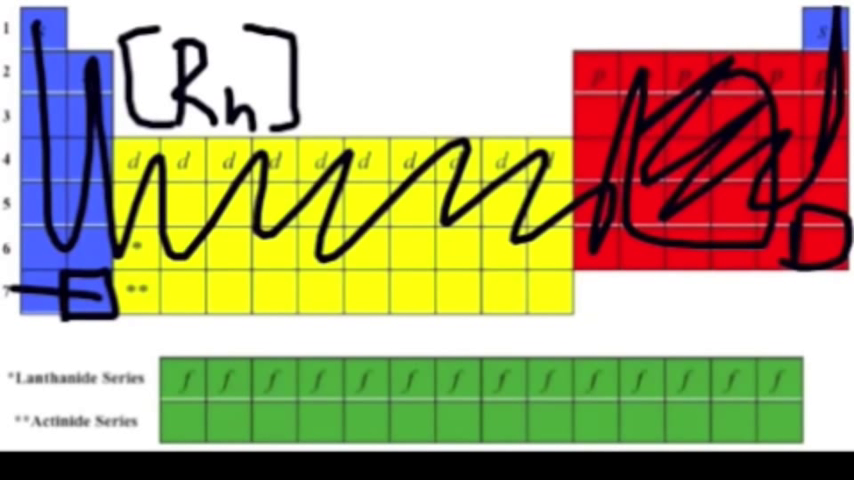
Write 7s² for the boxed period-7 s cell.
{"action": "type", "text": "7s²"}
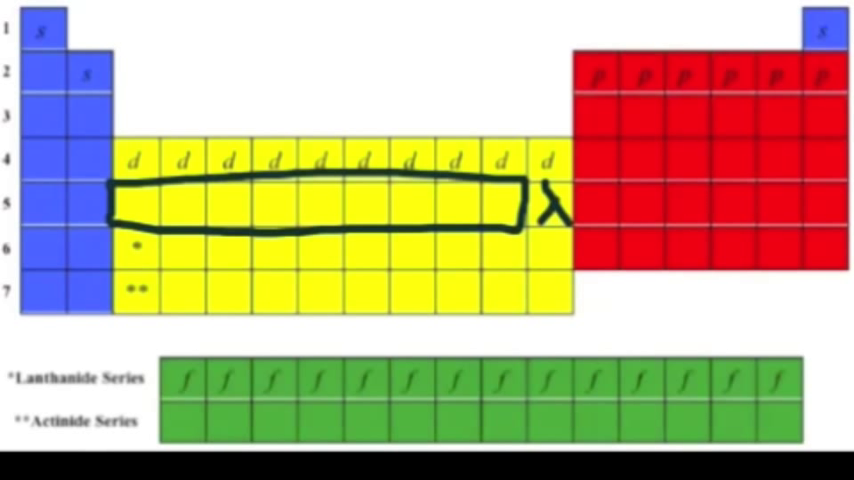
Handwrite Y, Zr, Nb, Mo above the table and Tc, Ru, Rh, Pd below.
{"action": "left_click_drag", "start_coordinate": [560, 185], "coordinate": [560, 215]}
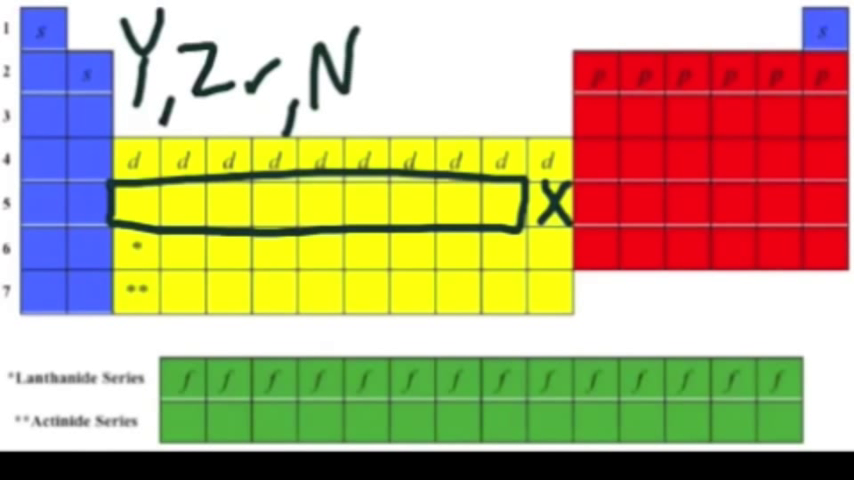
{"action": "type", "text": "b,N"}
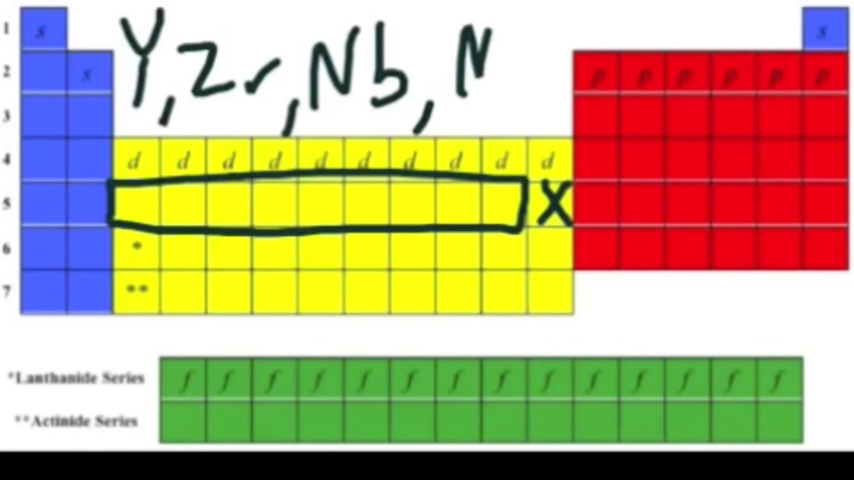
{"action": "type", "text": "o"}
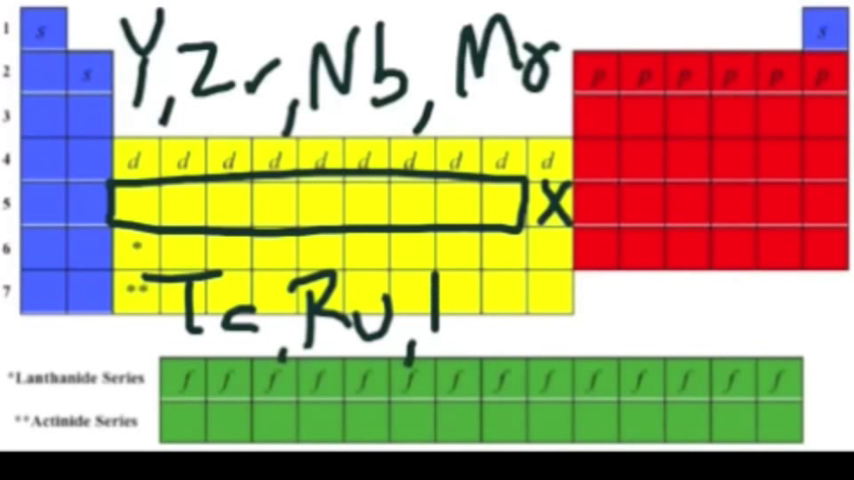
{"action": "type", "text": "Rh"}
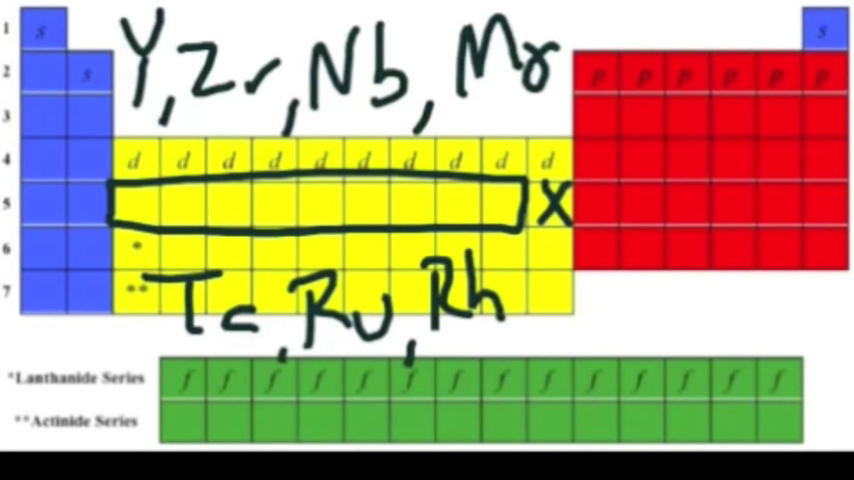
{"action": "type", "text": "Pd"}
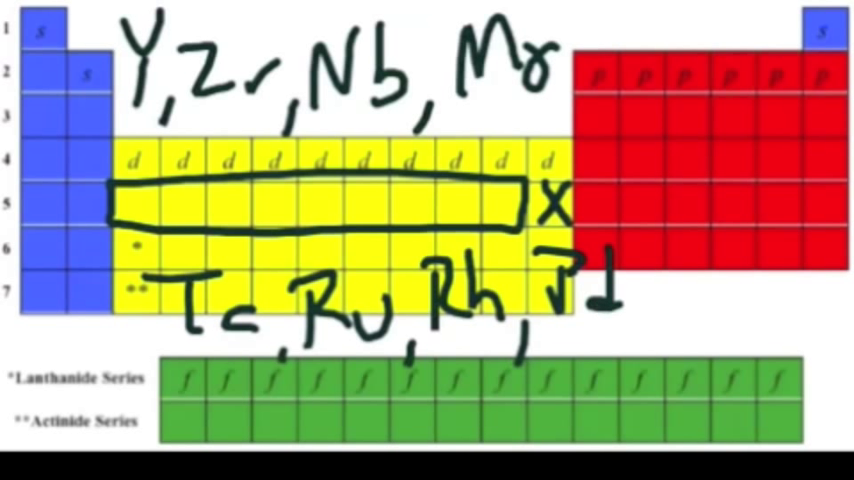